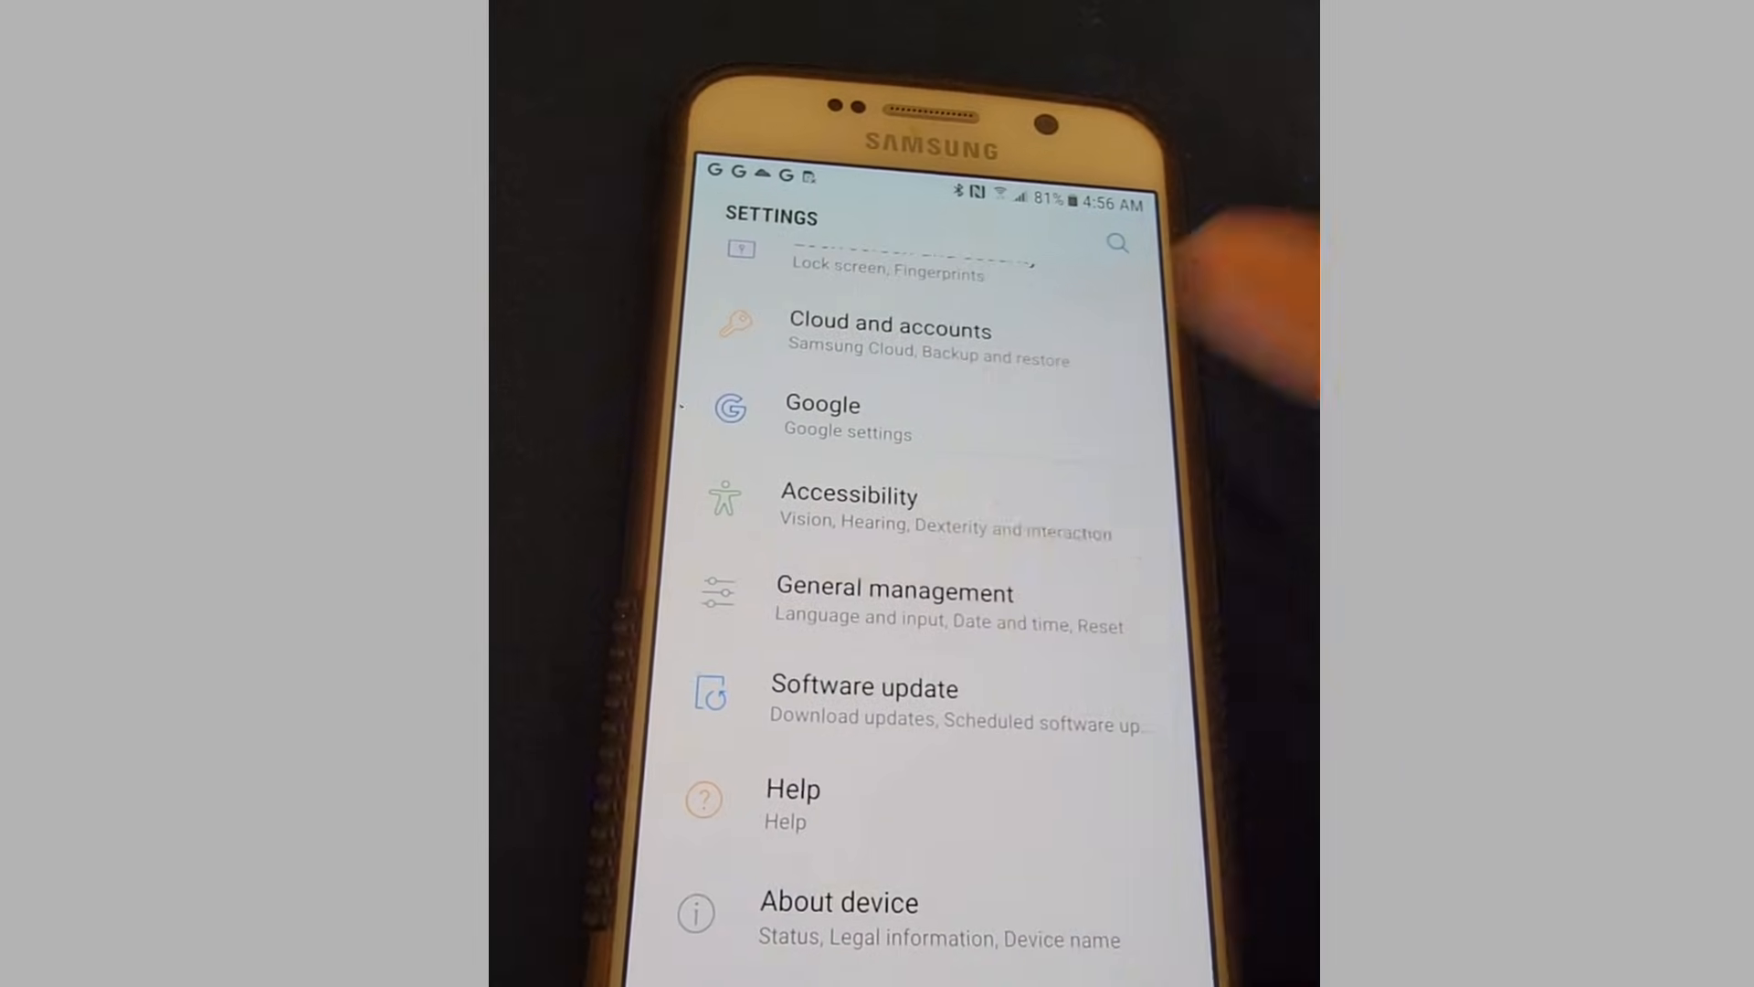
Go into General management from the main Android Settings list.
left_click(893, 590)
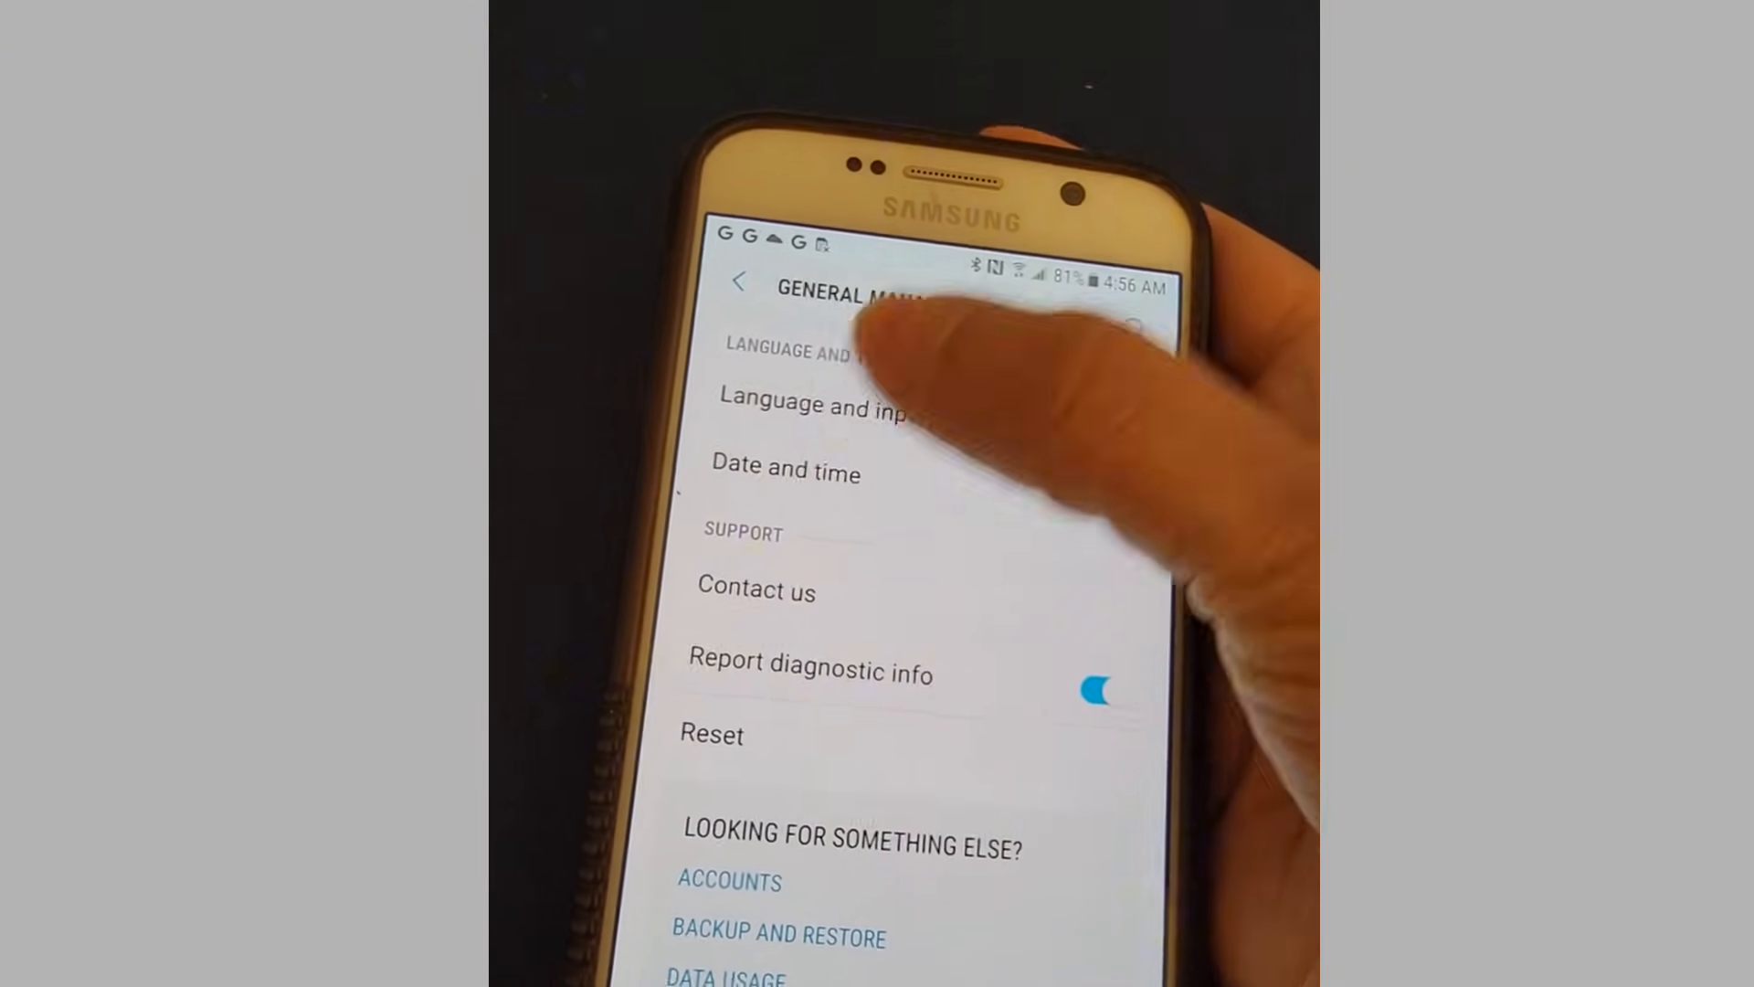
left_click(784, 469)
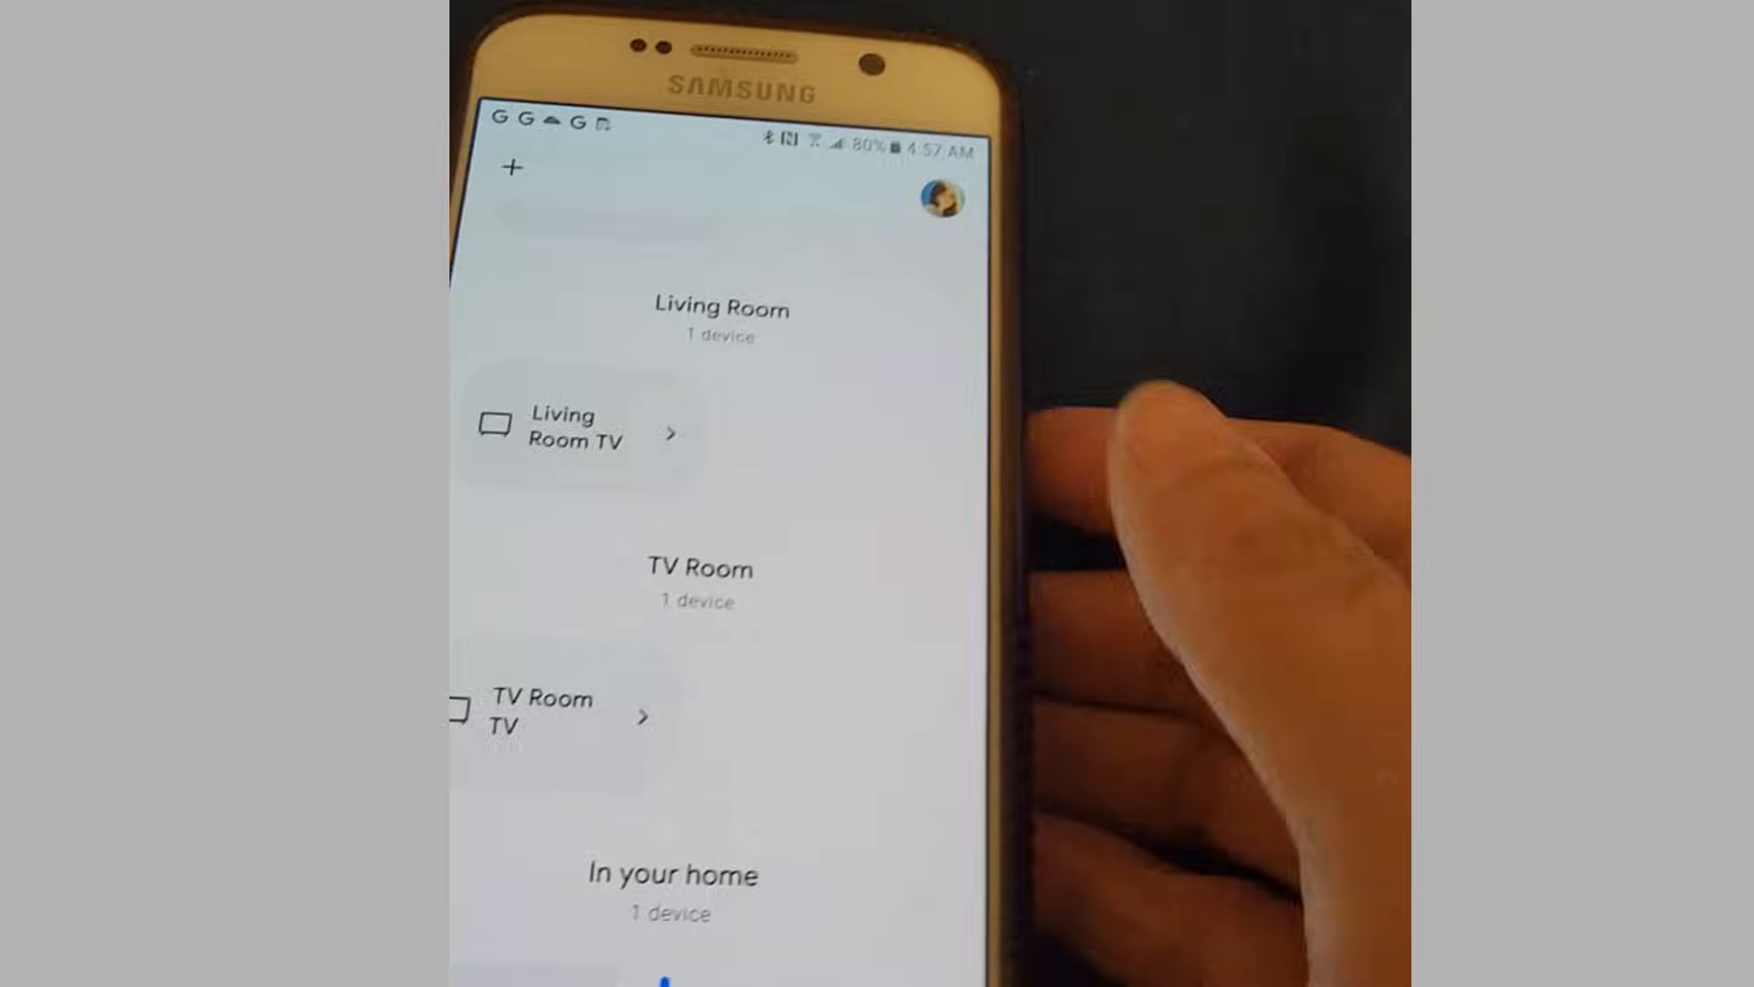
Scroll down the Google Home rooms list toward the add-device option.
scroll("down", 3)
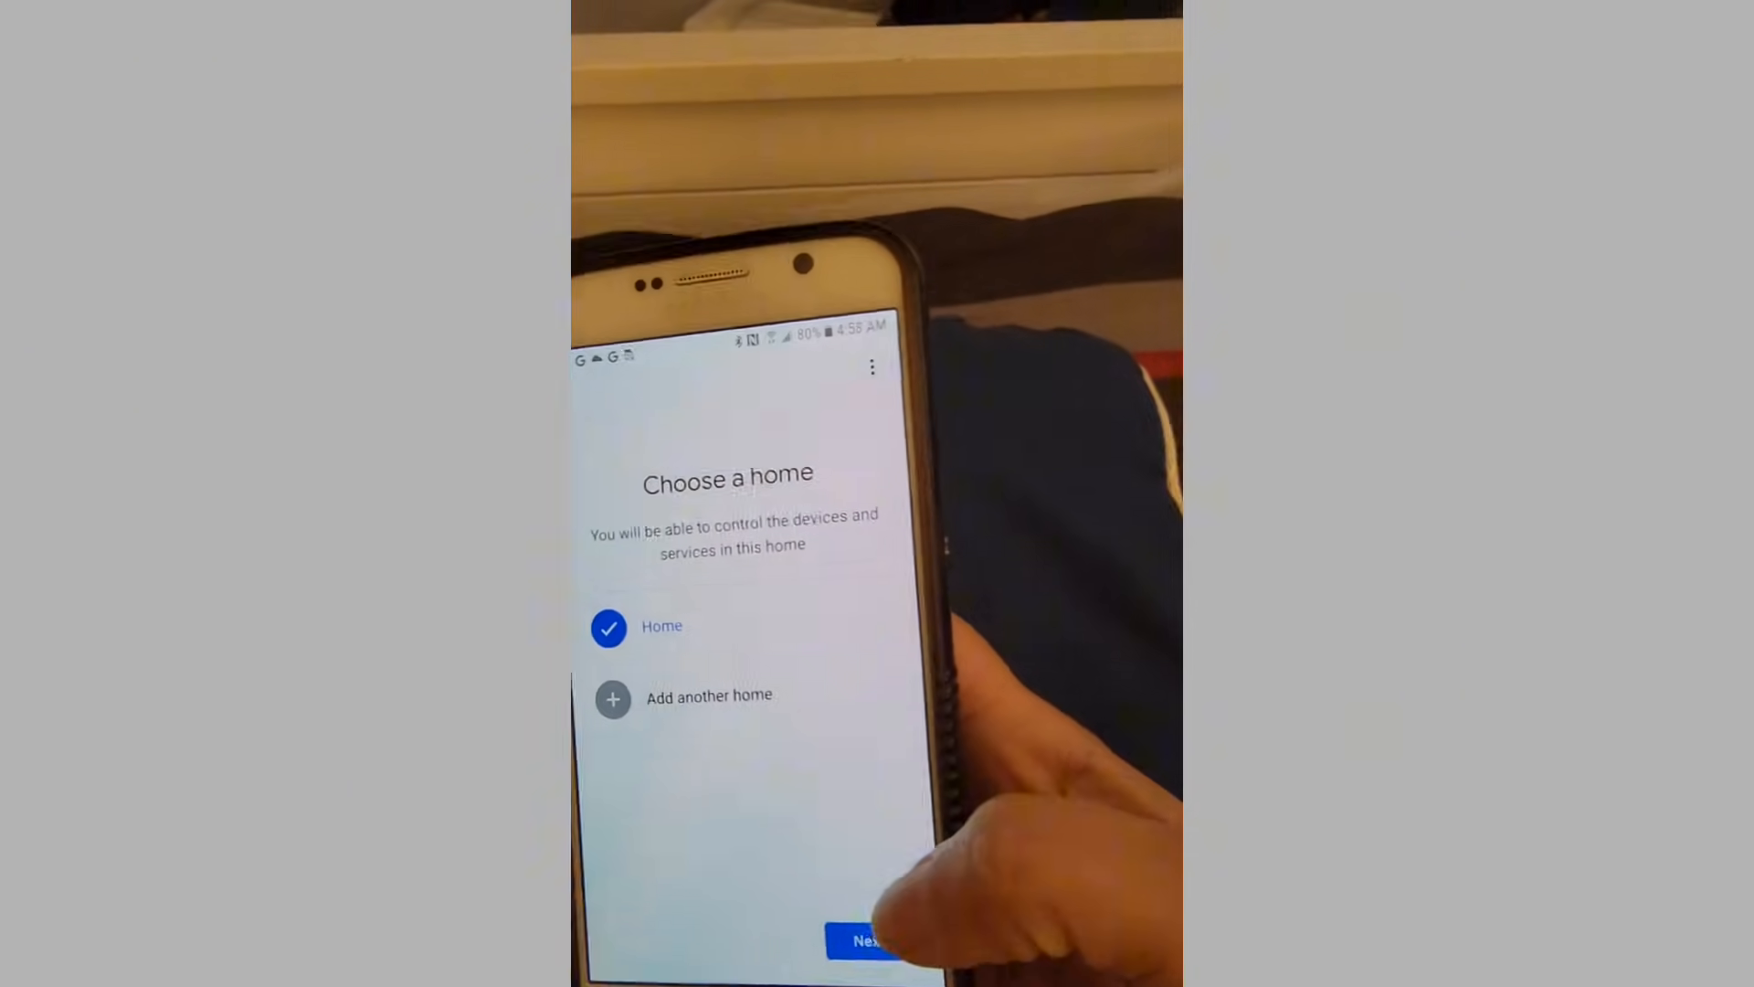
Continue the Chromecast setup with Home selected as the home.
left_click(872, 941)
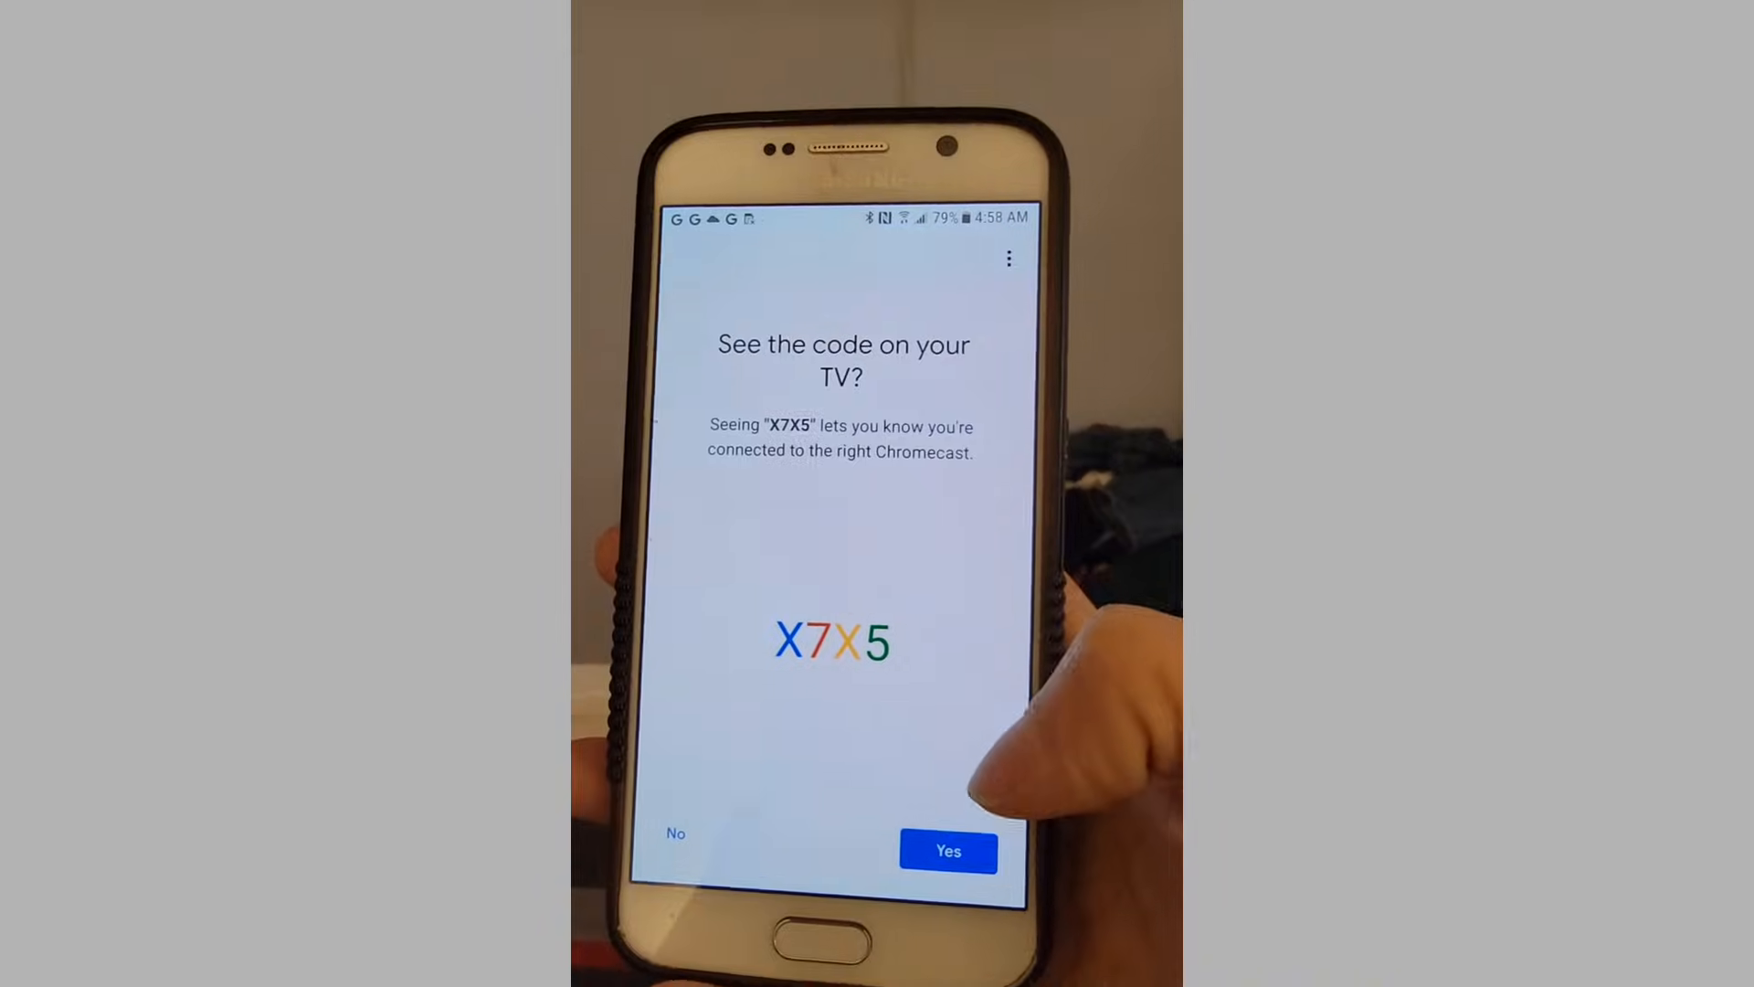
Confirm the TV code X7X5 matches, agree to the legal terms and accept Help improve Chromecast.
left_click(948, 851)
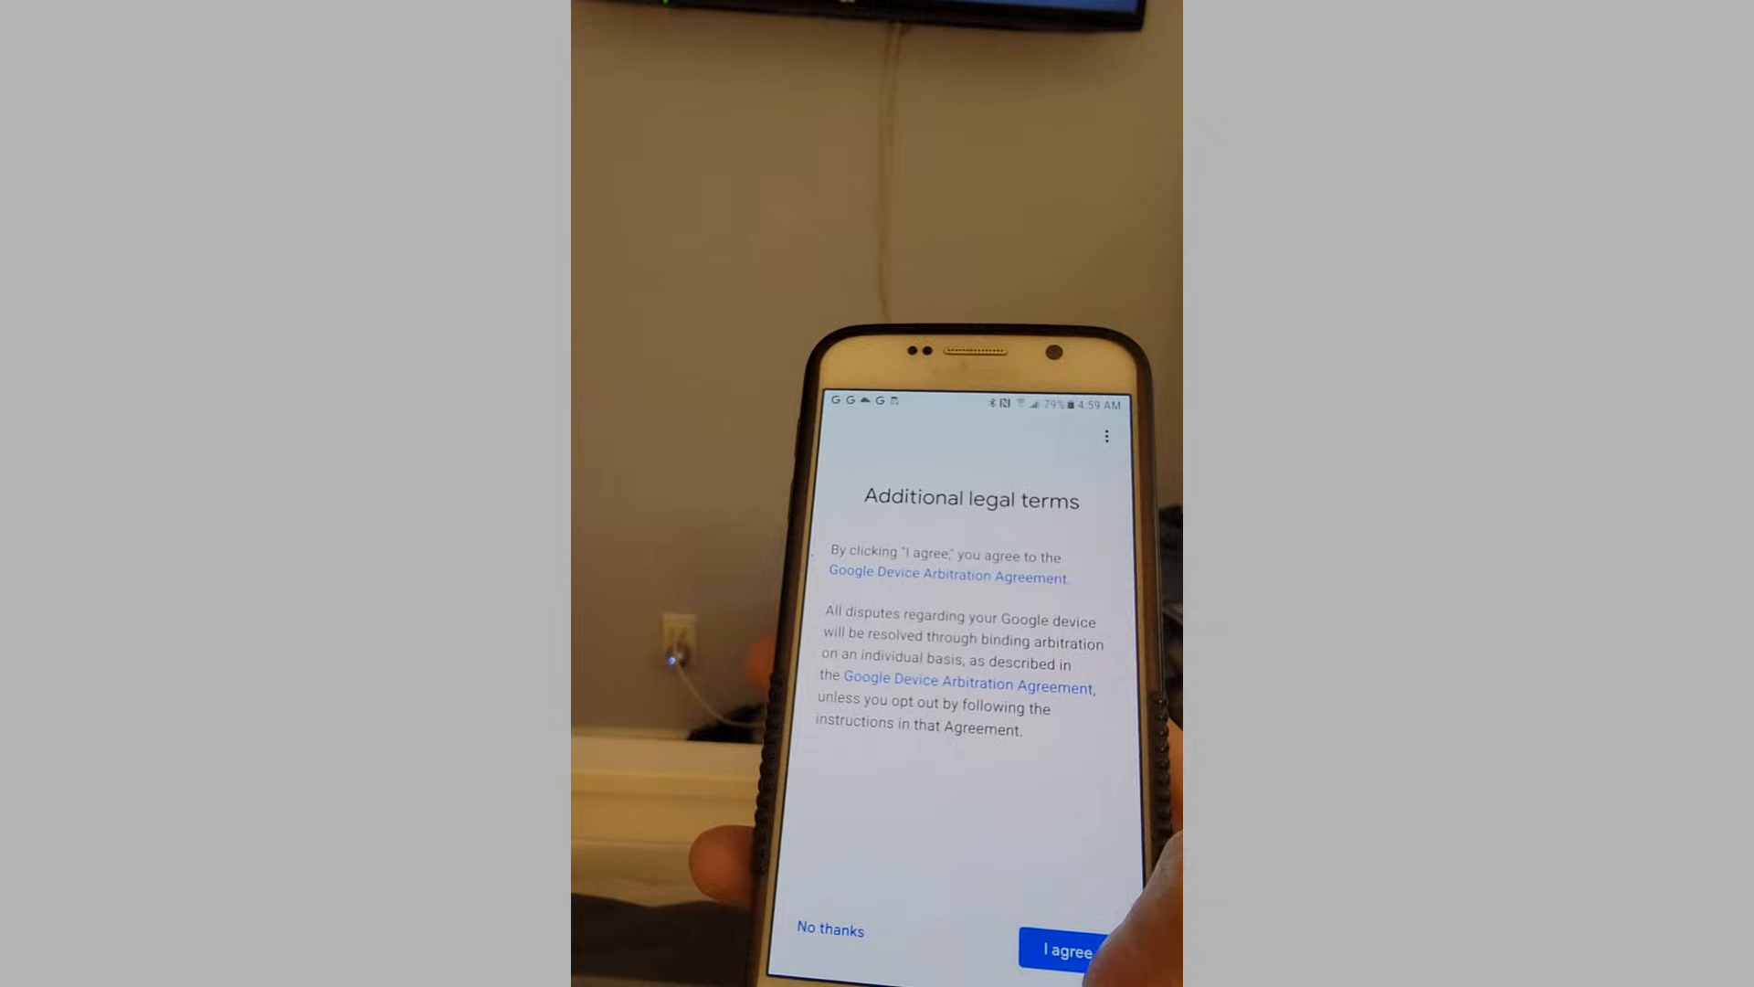
left_click(1063, 950)
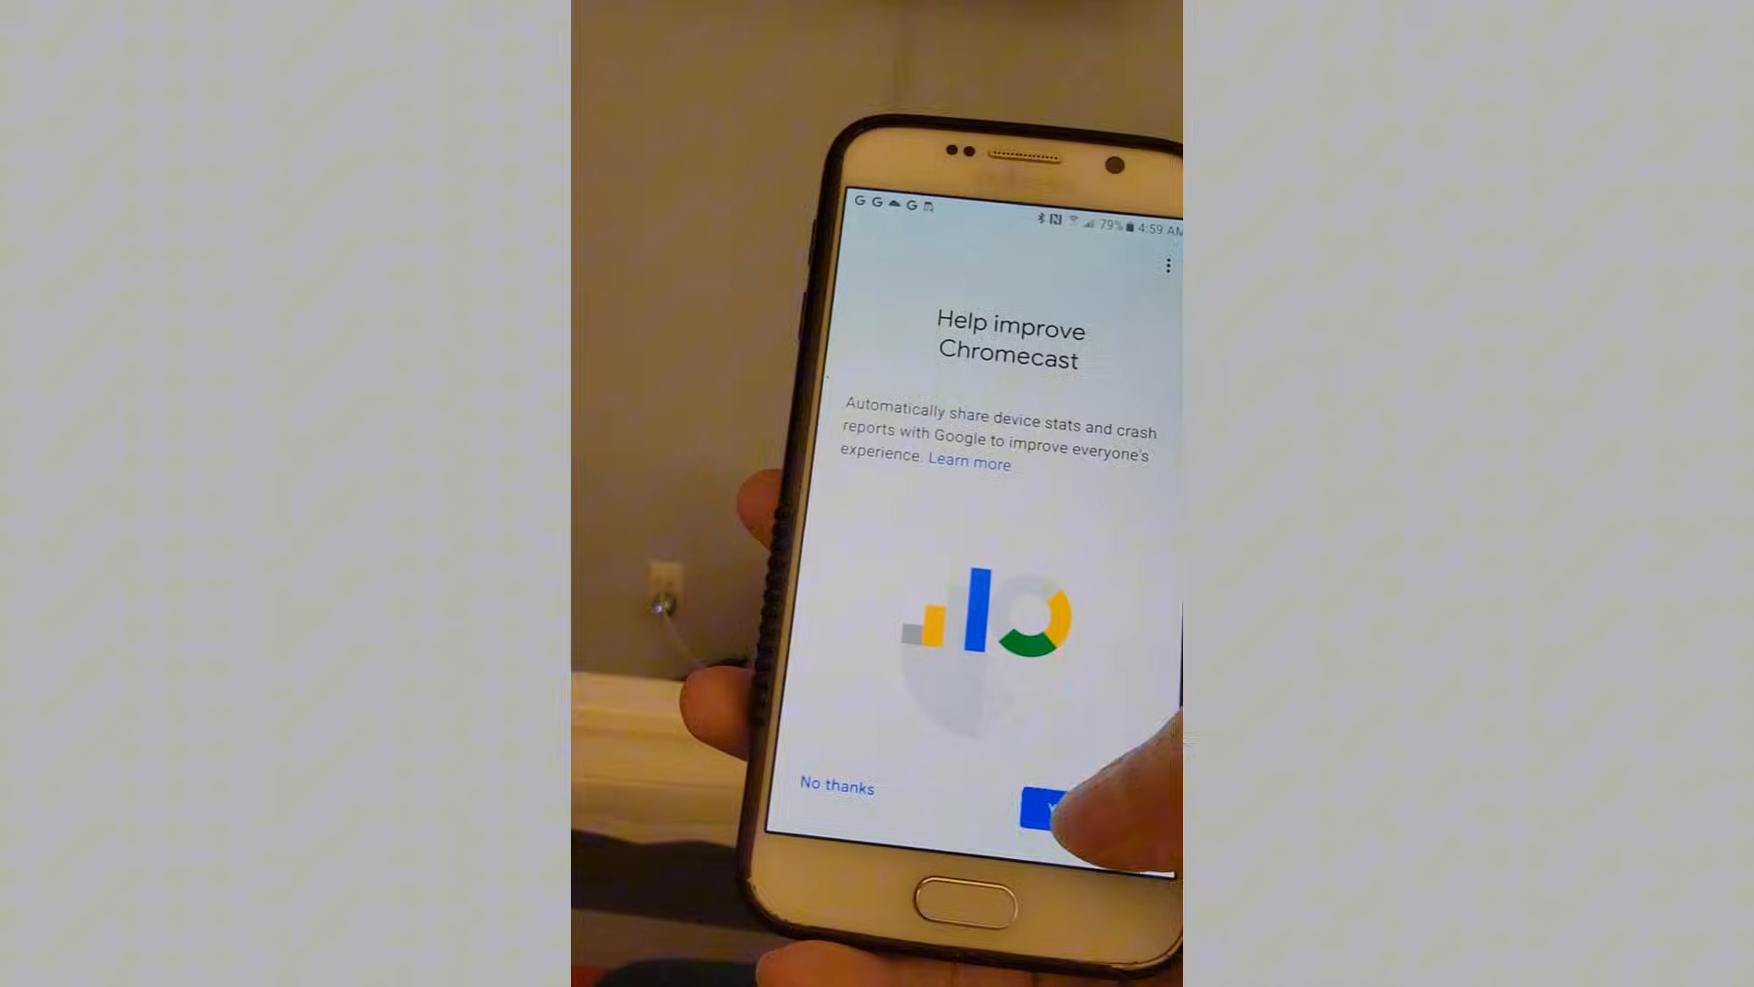
left_click(1052, 796)
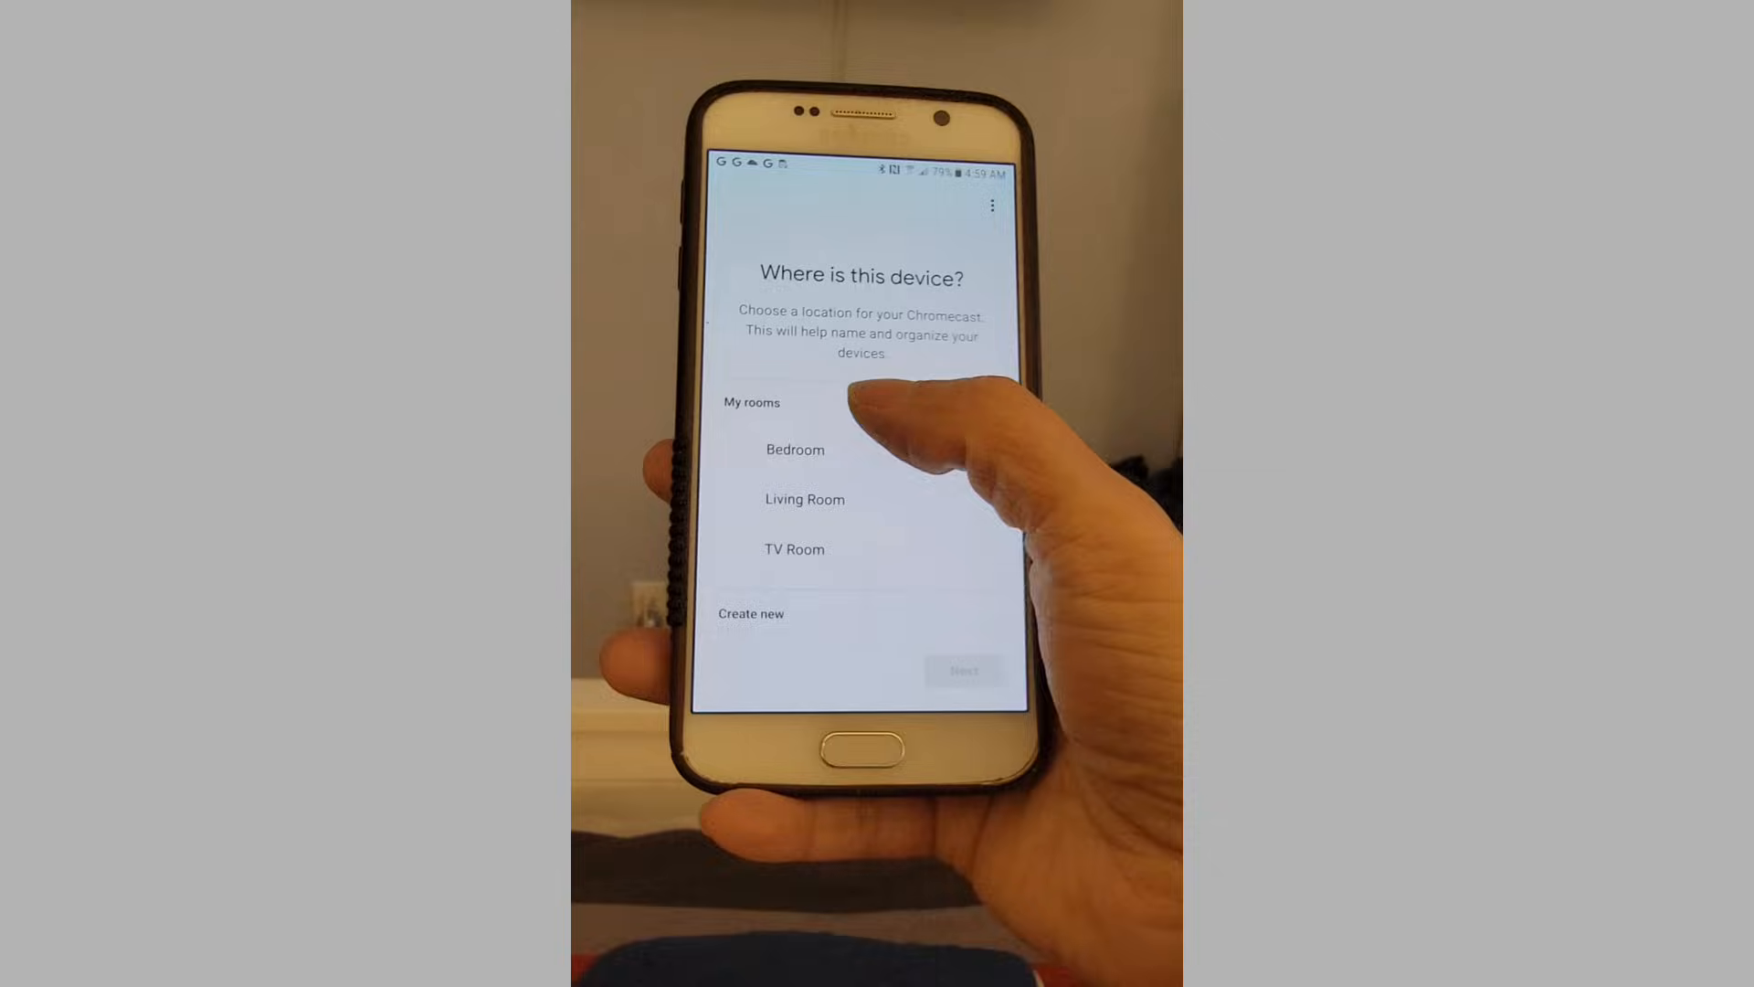
Assign the Chromecast to the Bedroom and continue.
left_click(793, 449)
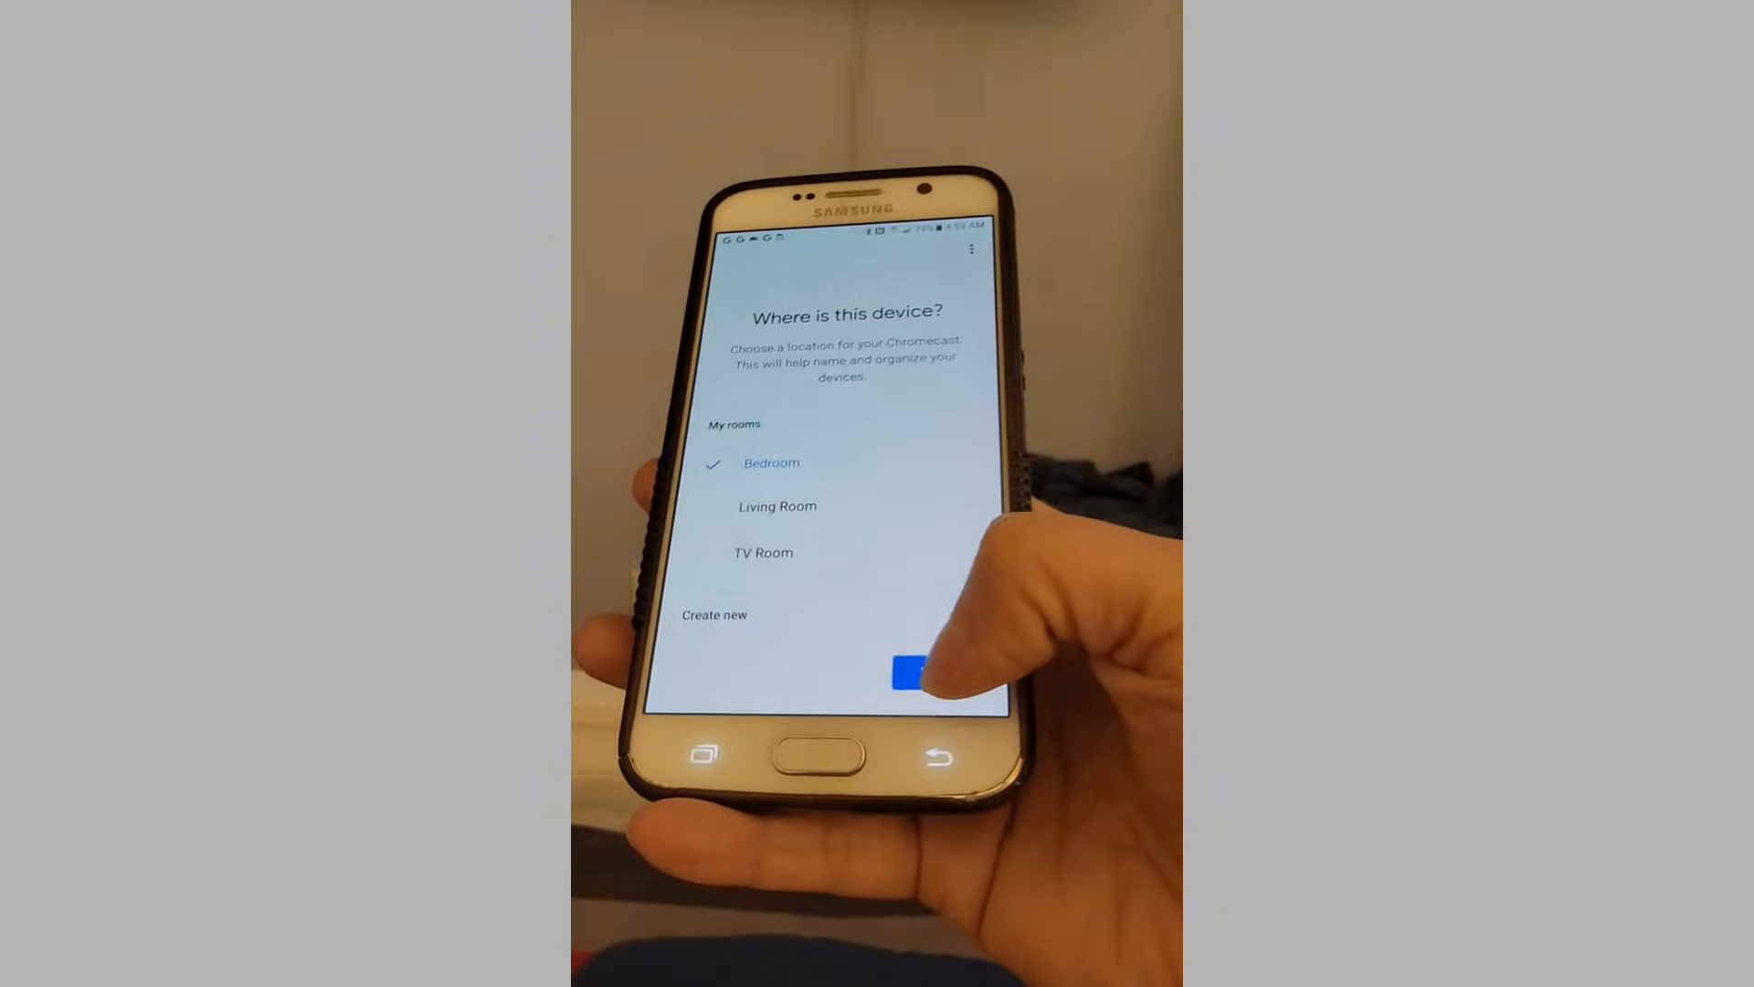
left_click(901, 673)
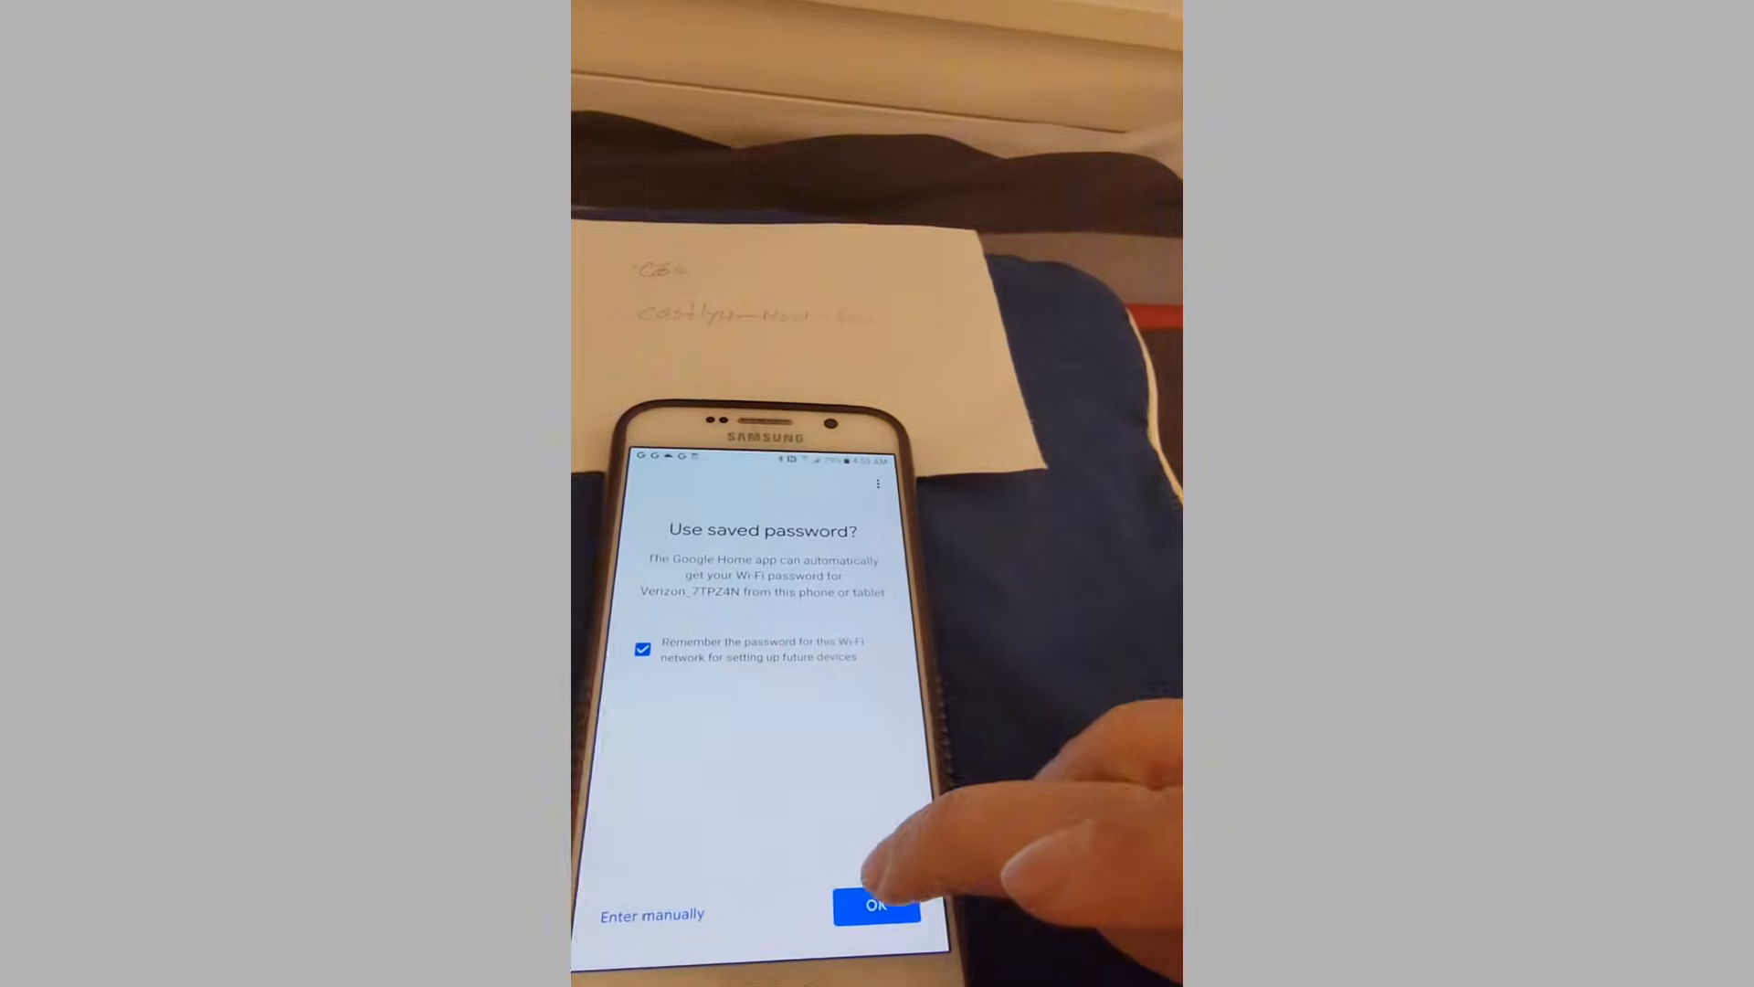
Join Wi-Fi with the saved password and link the Chromecast to the Google account.
left_click(877, 905)
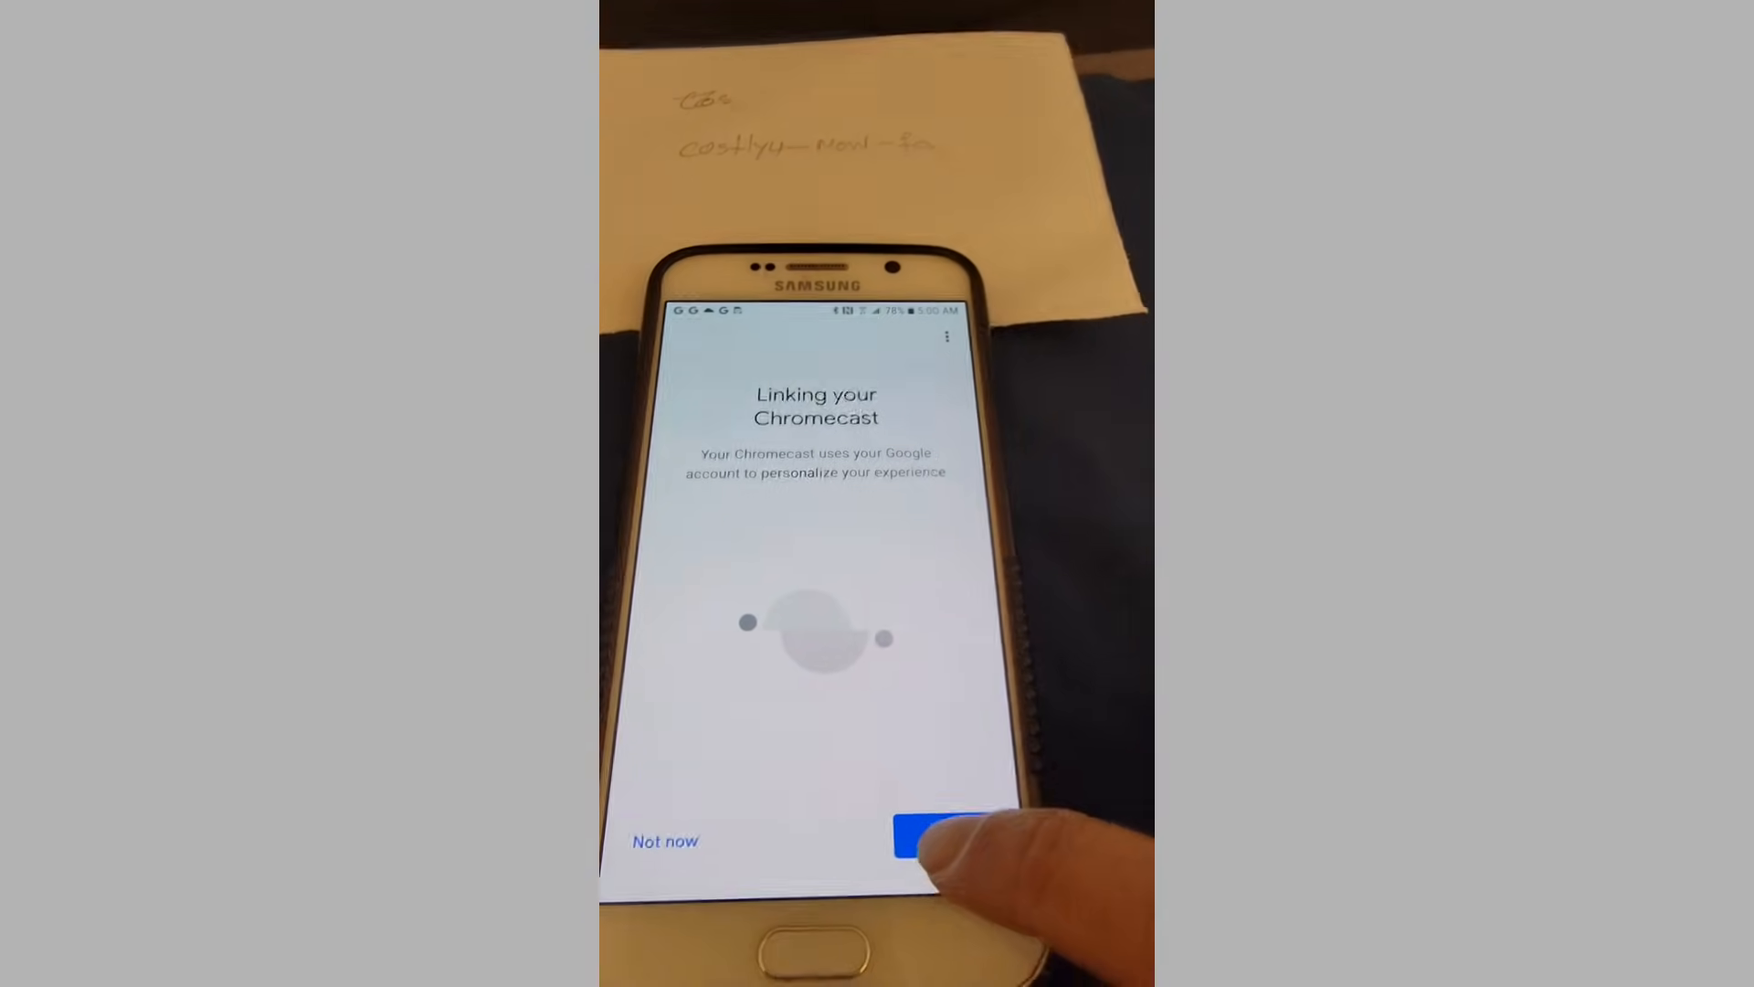
left_click(934, 839)
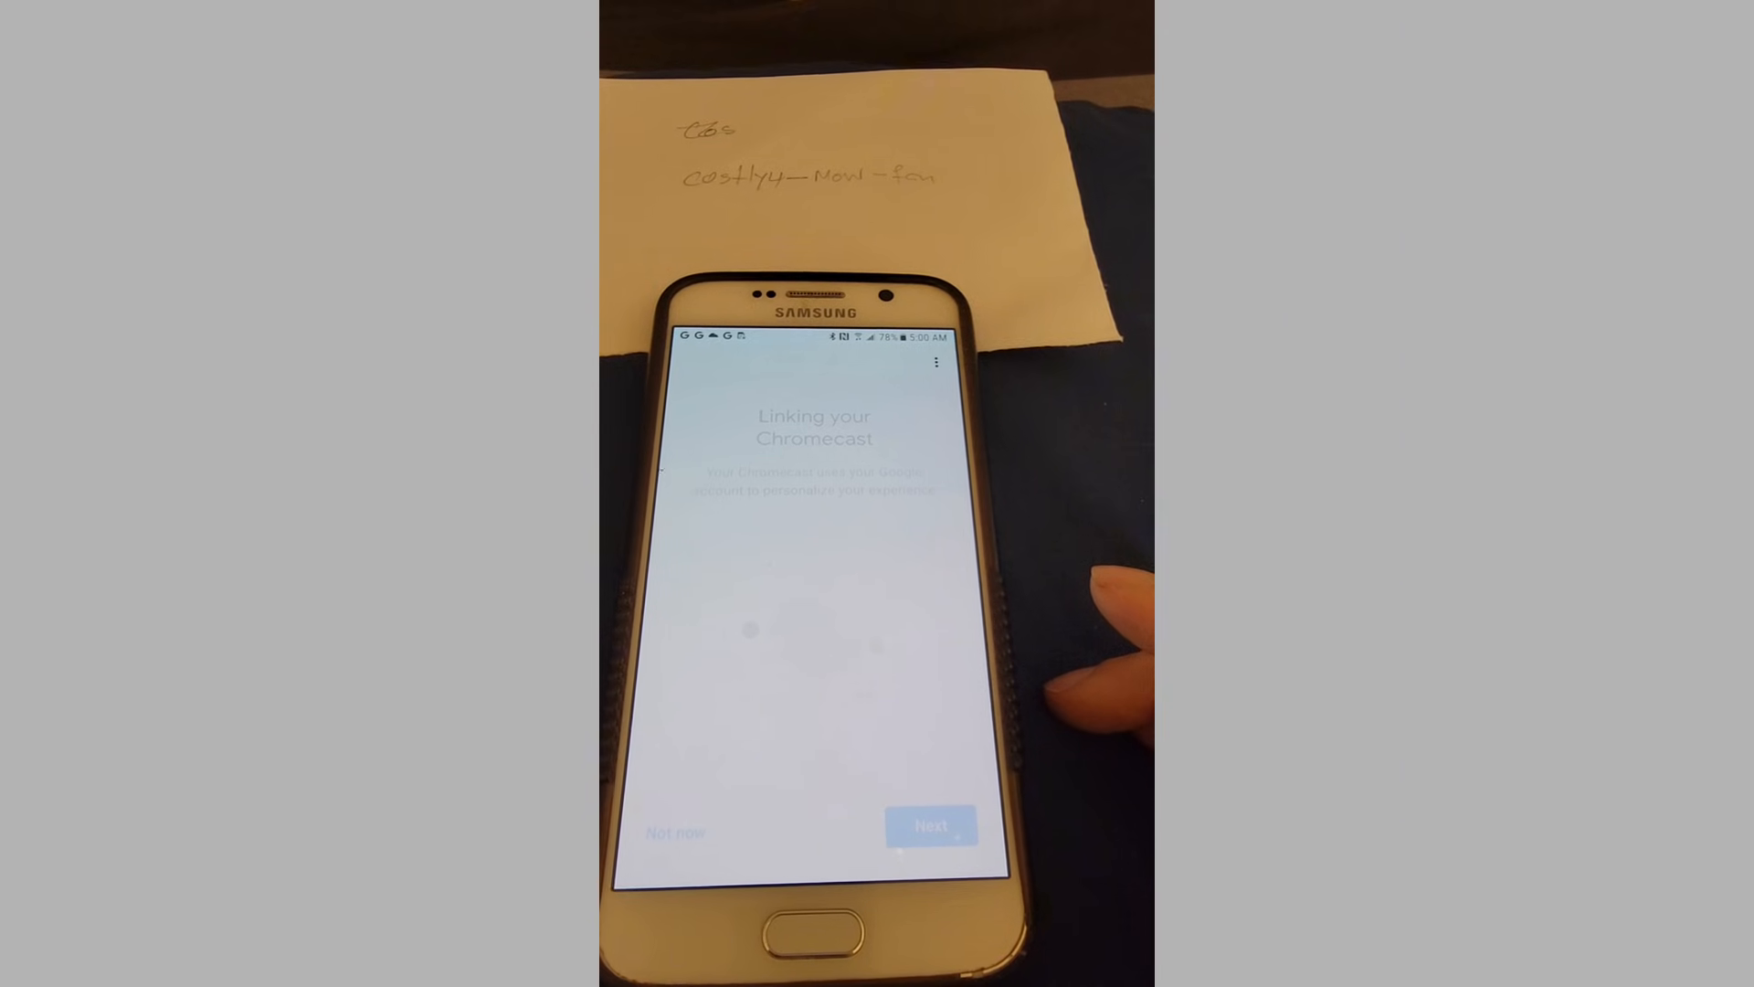
left_click(930, 826)
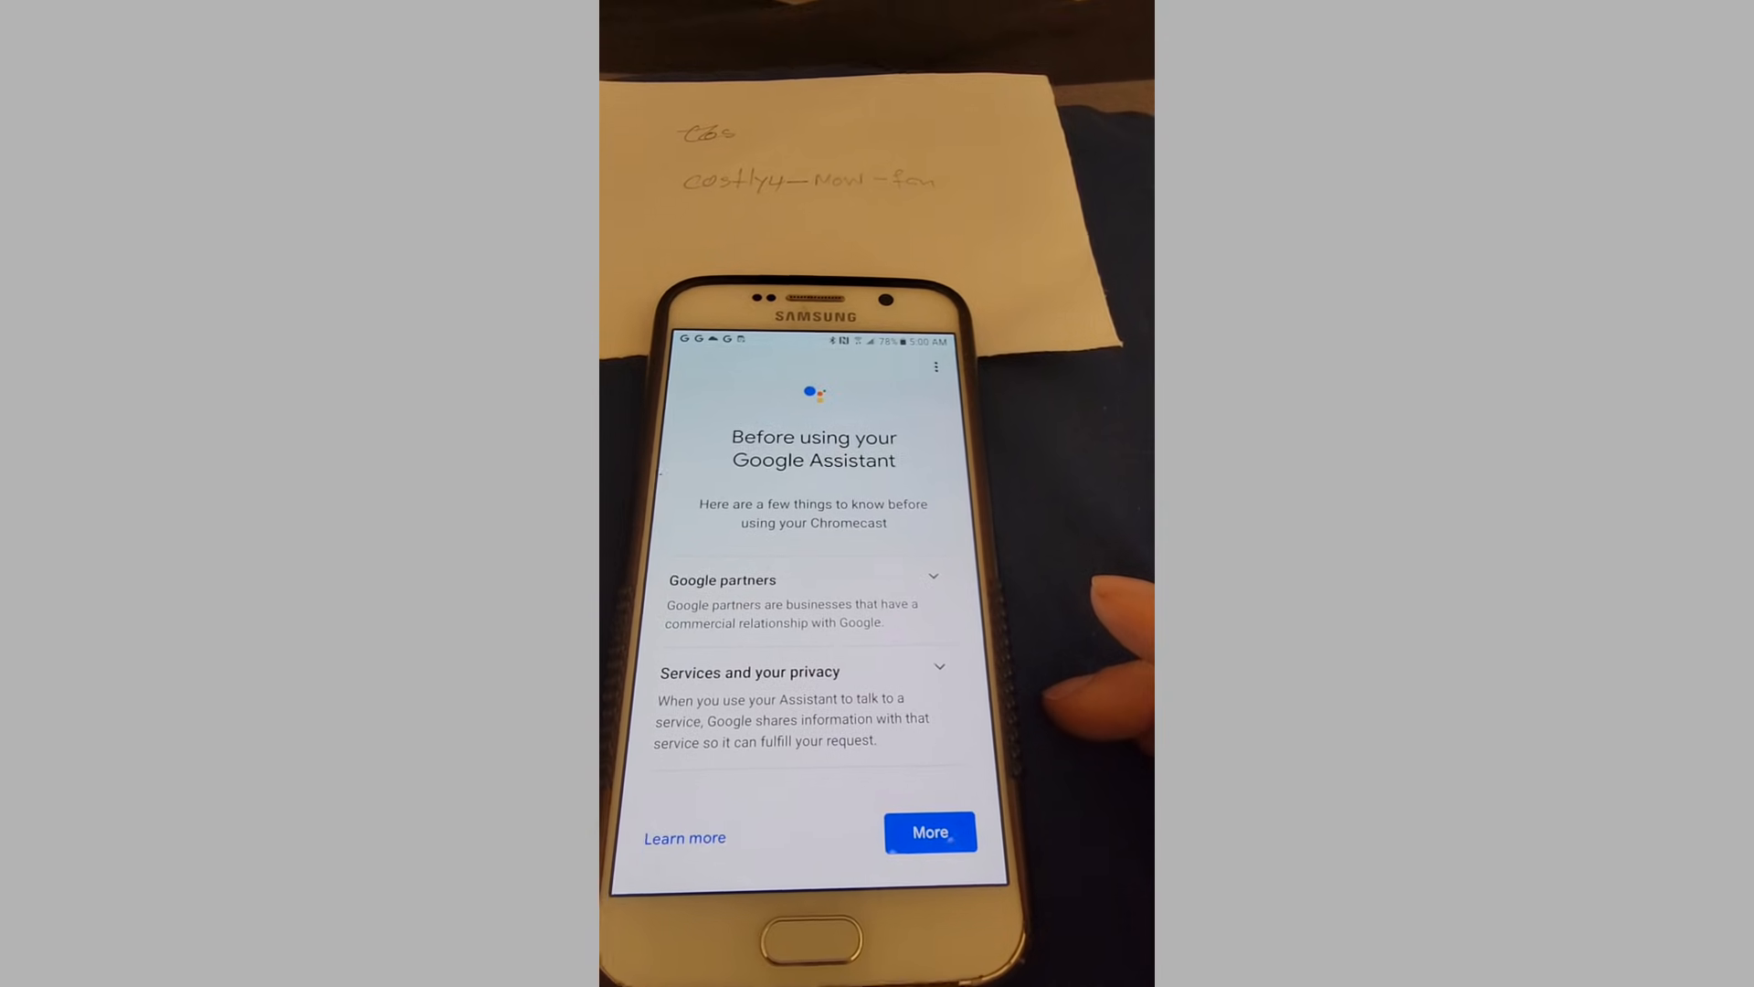